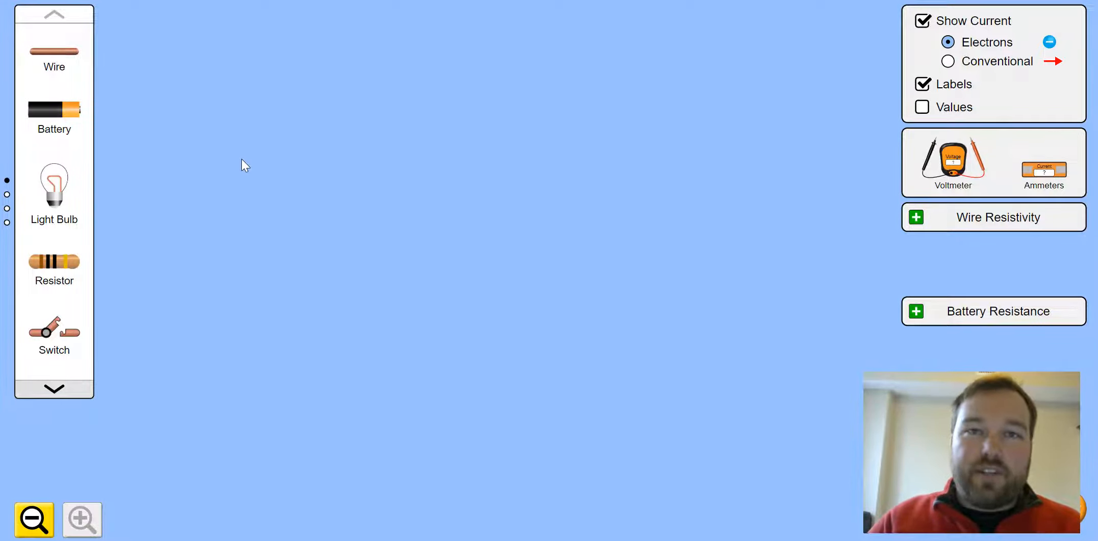
pyautogui.moveTo(221, 156)
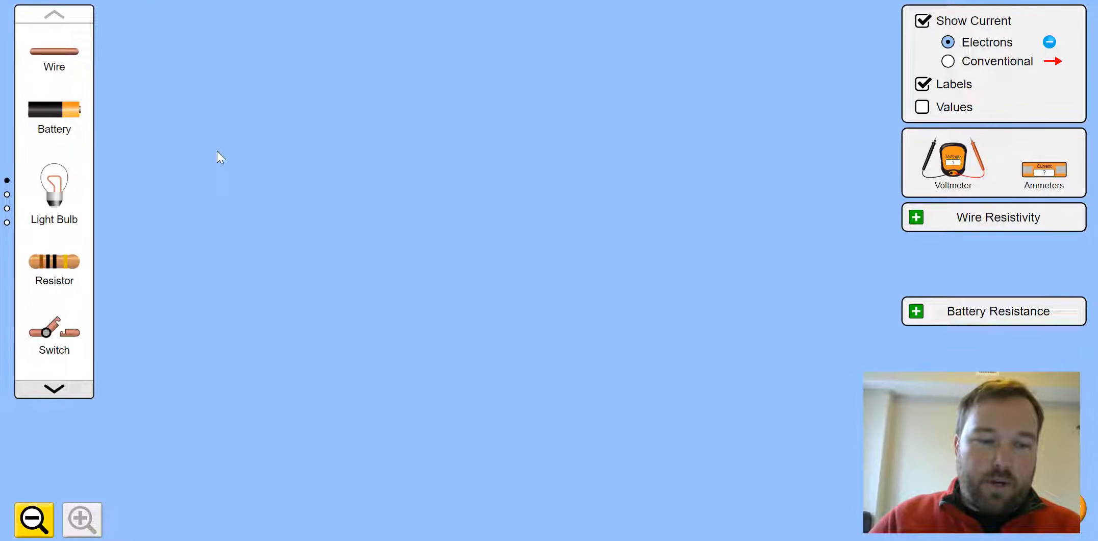
# - Place the battery upper middle, the bulb below it, and a wire angled toward the battery
pyautogui.moveTo(54, 115); pyautogui.dragTo(390, 171)
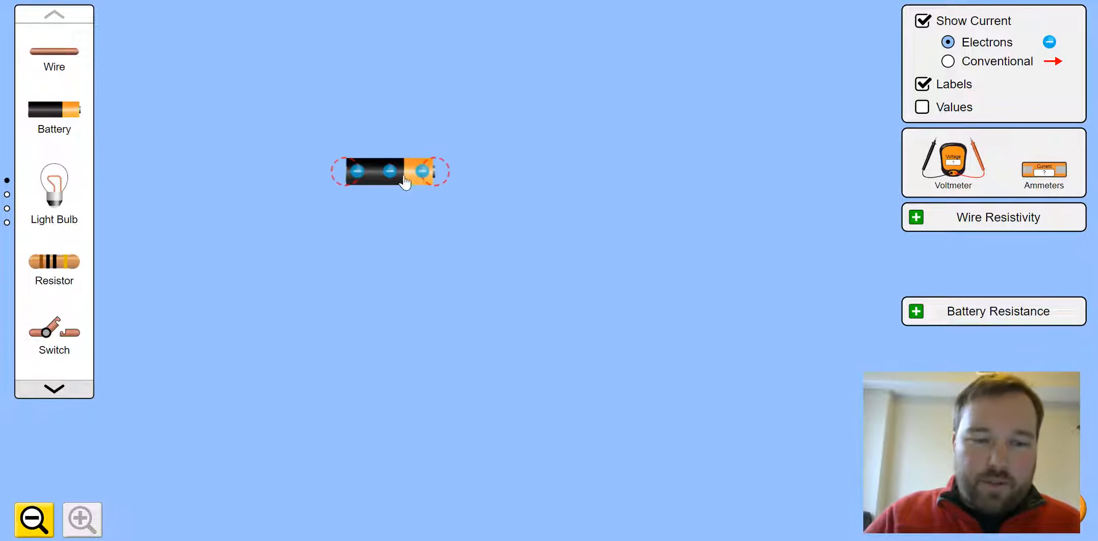
pyautogui.moveTo(391, 171); pyautogui.dragTo(500, 165)
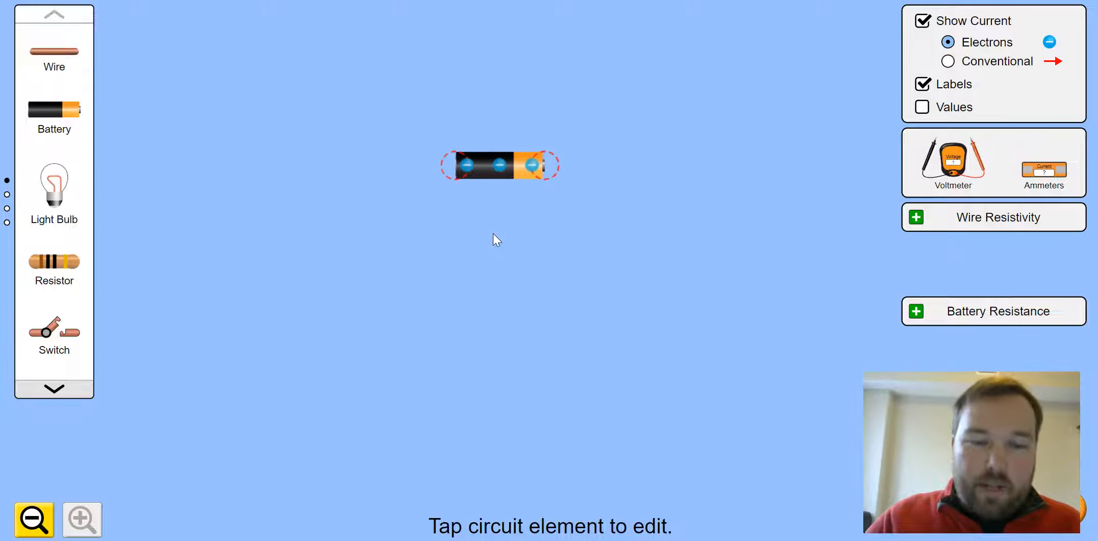
pyautogui.moveTo(474, 173)
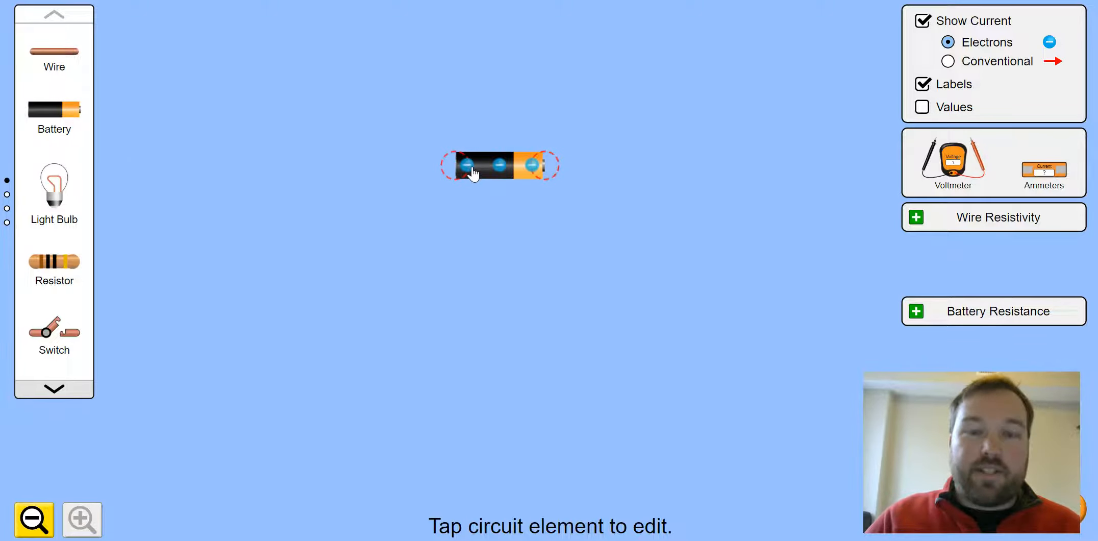
pyautogui.moveTo(541, 178)
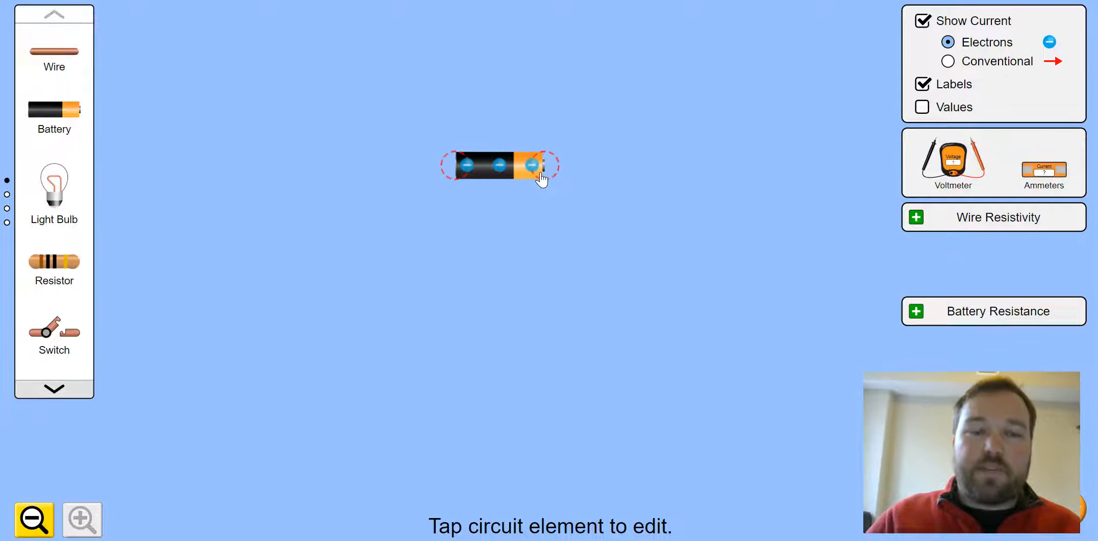
pyautogui.moveTo(55, 187); pyautogui.dragTo(298, 234)
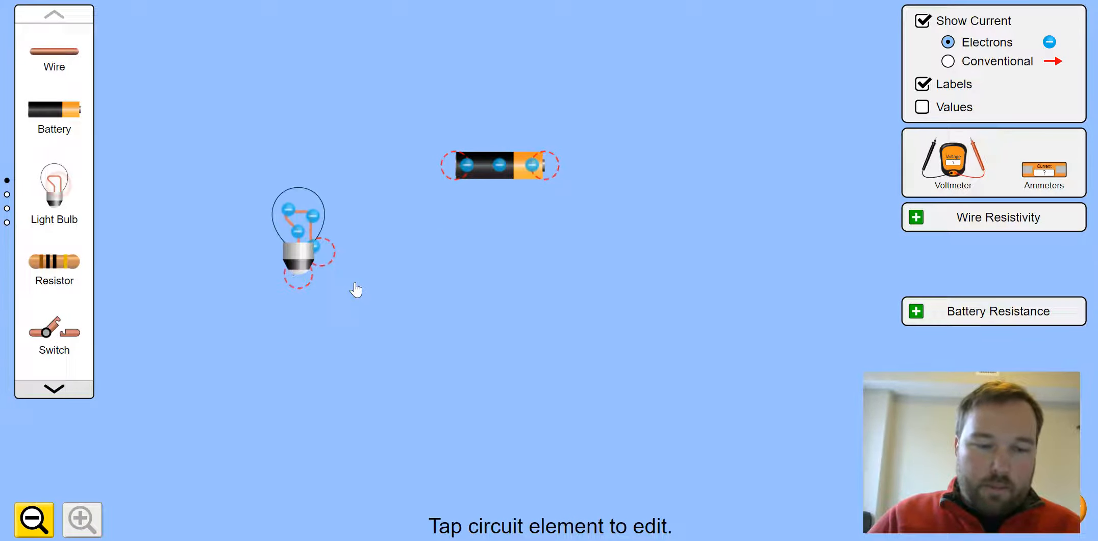
pyautogui.moveTo(297, 234); pyautogui.dragTo(504, 308)
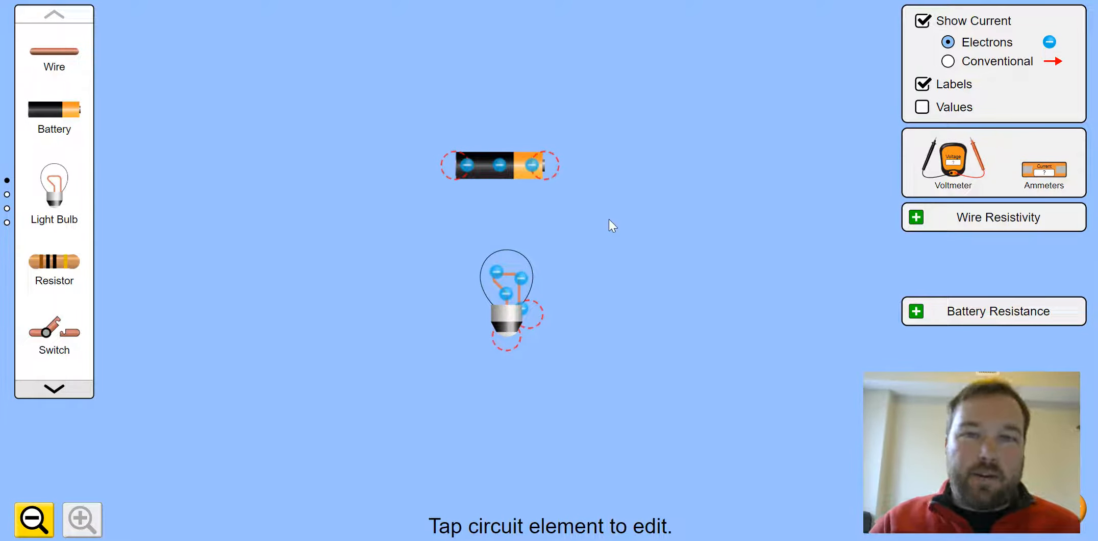
pyautogui.moveTo(54, 54); pyautogui.dragTo(393, 265)
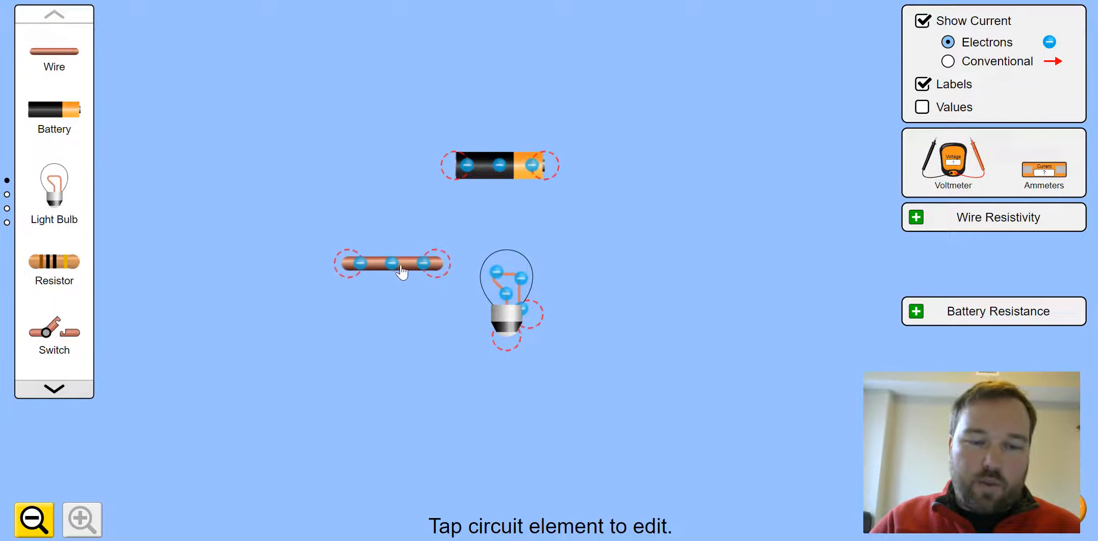
pyautogui.moveTo(401, 271); pyautogui.dragTo(445, 223)
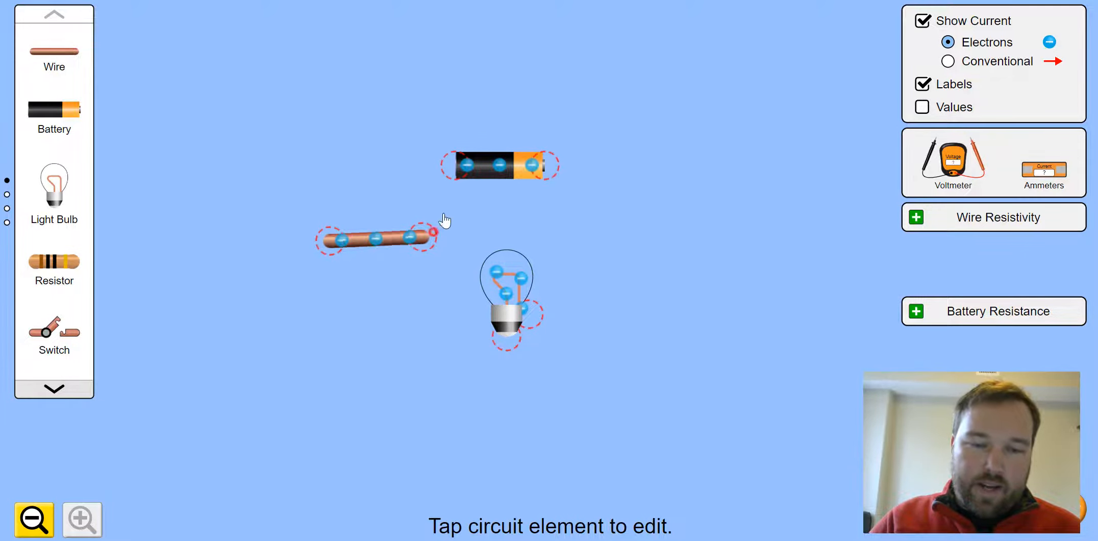